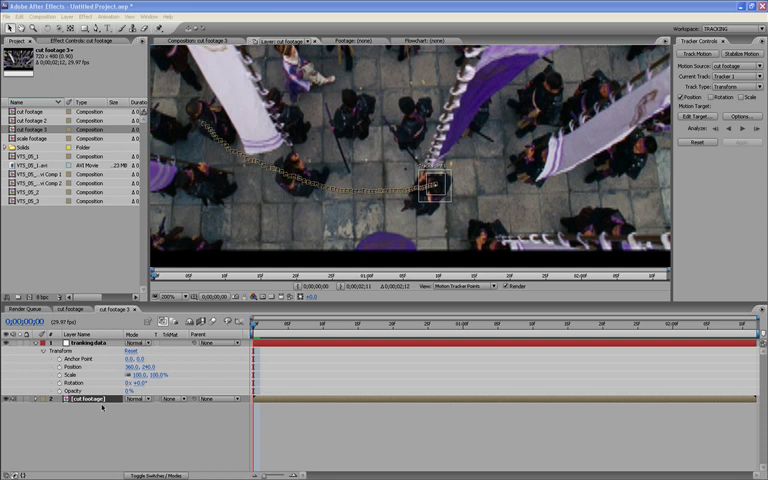
pyautogui.moveTo(102, 406)
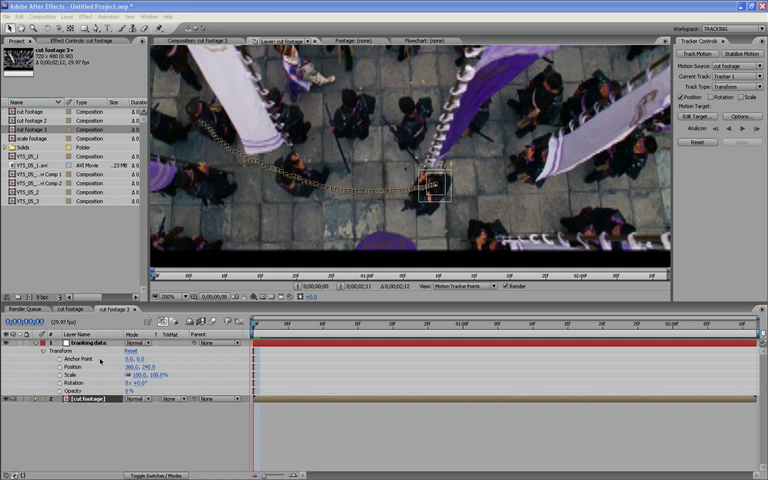
pyautogui.moveTo(613, 131)
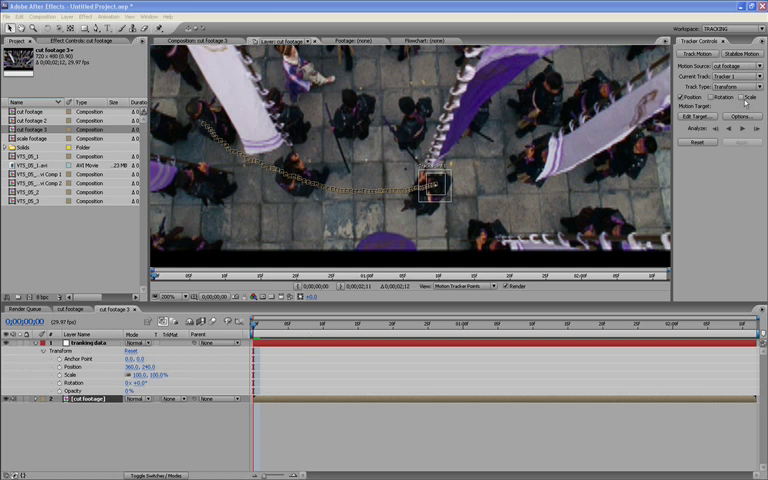
# Open Edit Target to pick the 'tracking data' layer as the motion target.
pyautogui.click(710, 117)
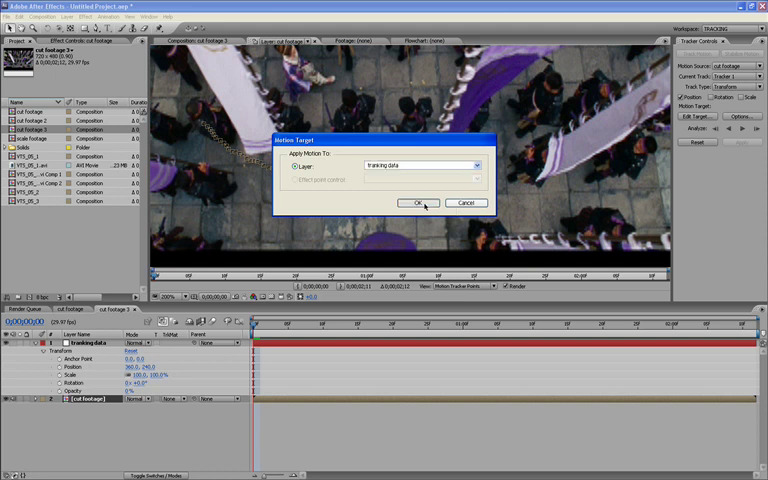
# Confirm 'tracking data' as motion target and apply the tracked motion to it.
pyautogui.click(418, 203)
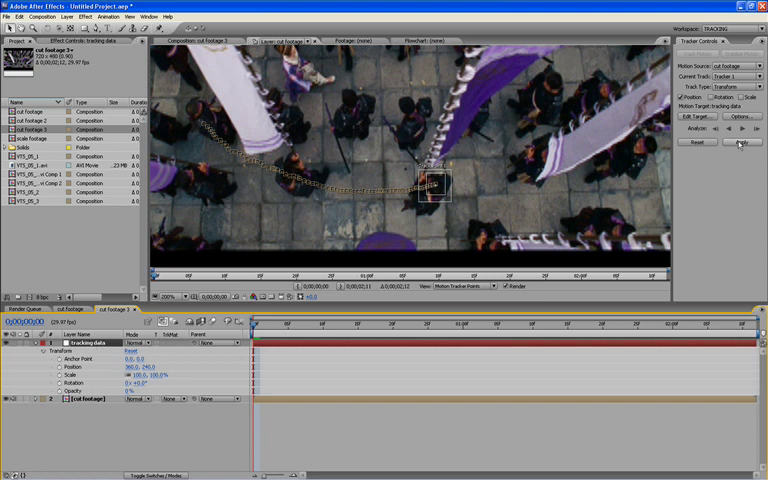
pyautogui.click(741, 142)
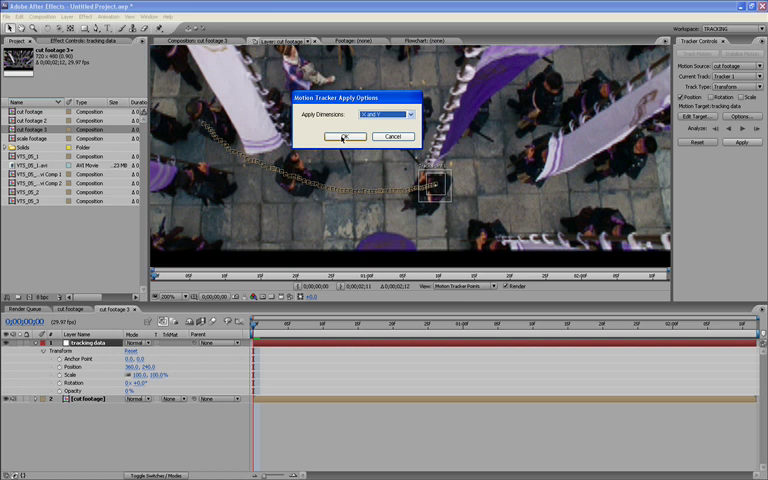
# Apply the track in X and Y and return to the composition view.
pyautogui.click(345, 137)
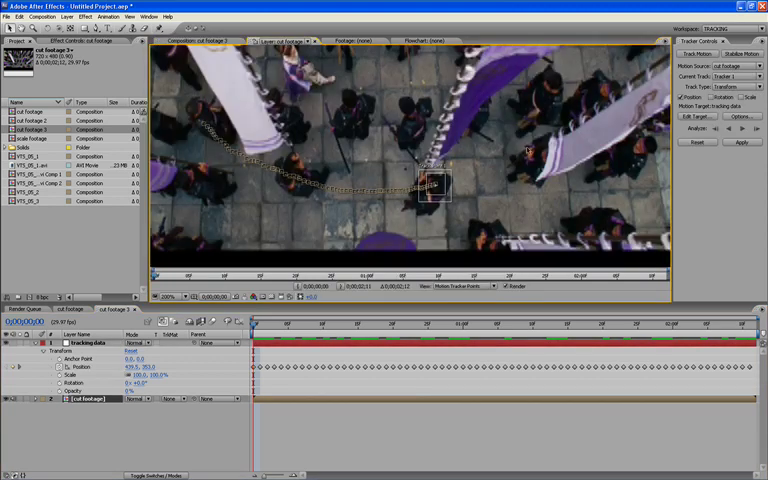
pyautogui.click(338, 323)
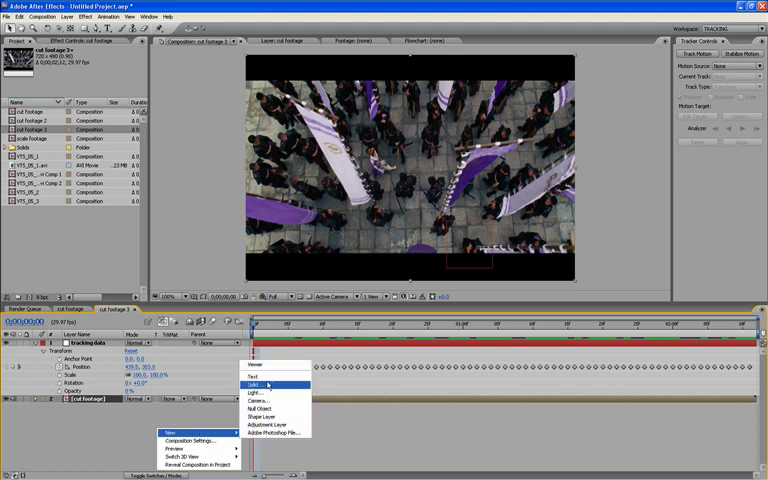
# Create a new black solid layer in the composition.
pyautogui.click(254, 384)
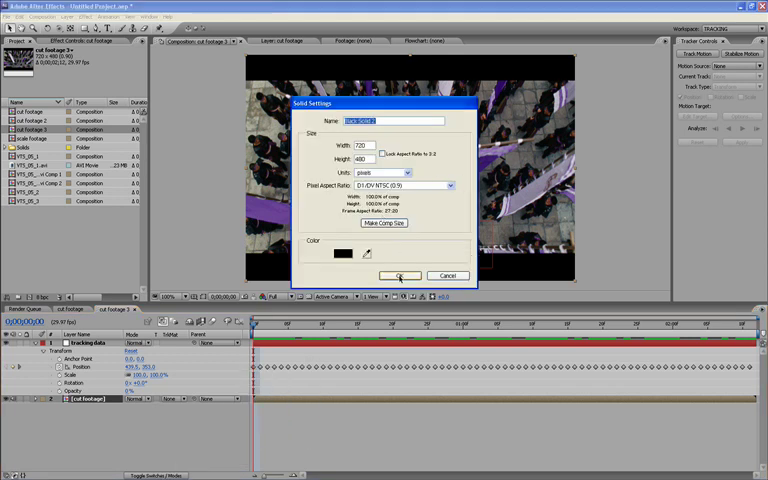
pyautogui.click(399, 276)
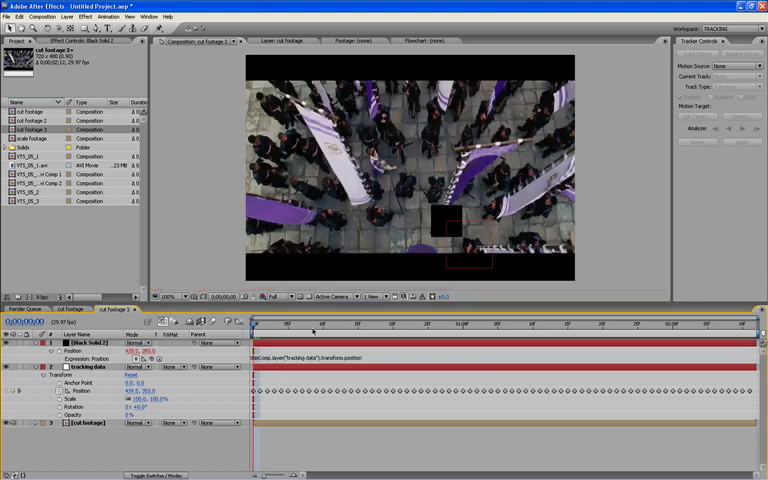
# Scrub through the shot to its end, checking the black solid follows the track.
pyautogui.click(440, 327)
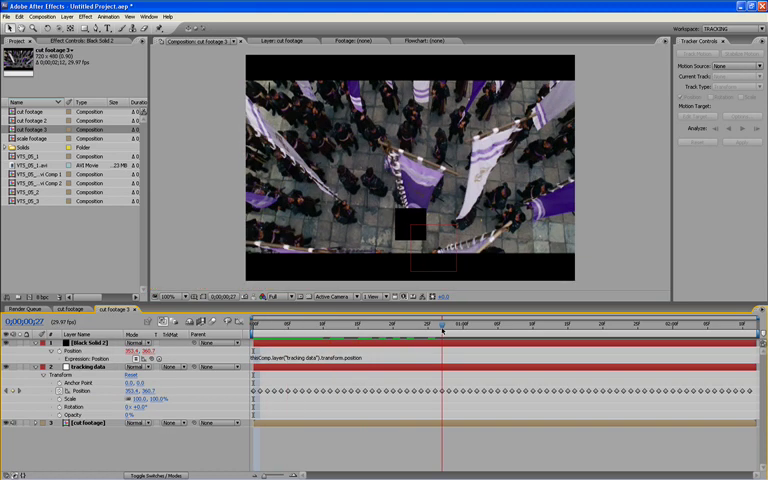
pyautogui.click(534, 325)
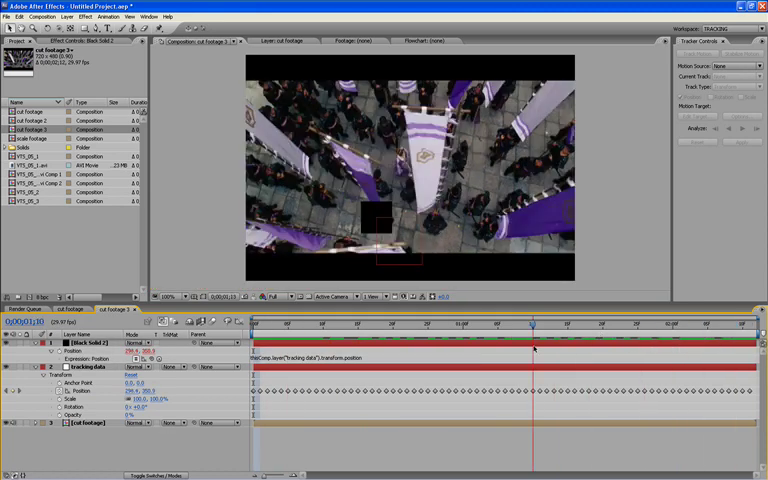
pyautogui.moveTo(533, 325); pyautogui.dragTo(745, 325)
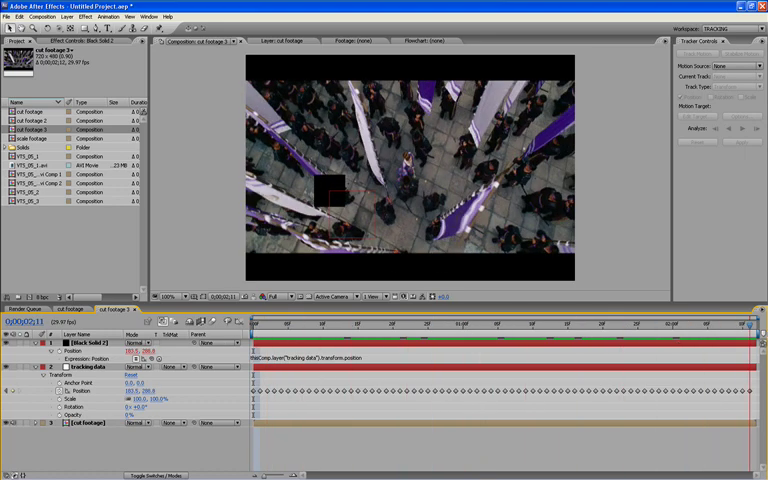
pyautogui.click(608, 324)
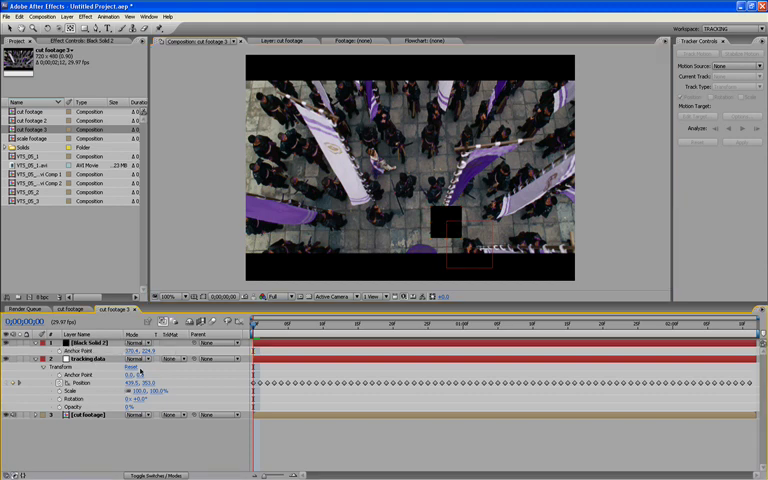
# Close cut footage 3, rename it 'position', and open the cut footage 2 composition.
pyautogui.click(497, 323)
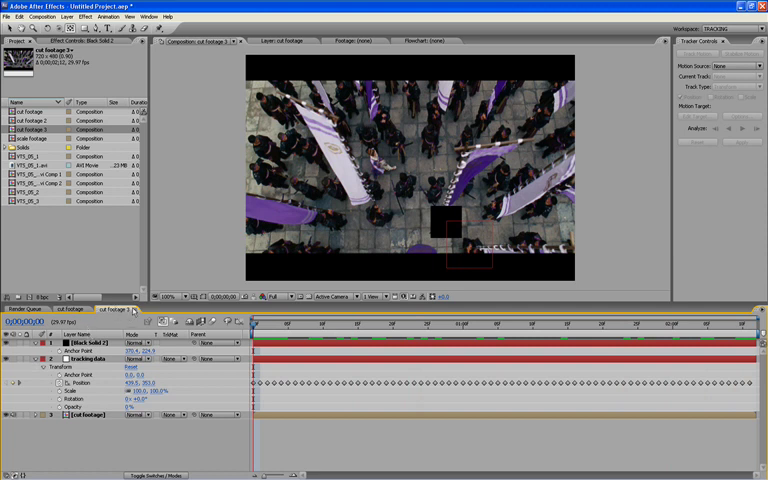
pyautogui.click(35, 131)
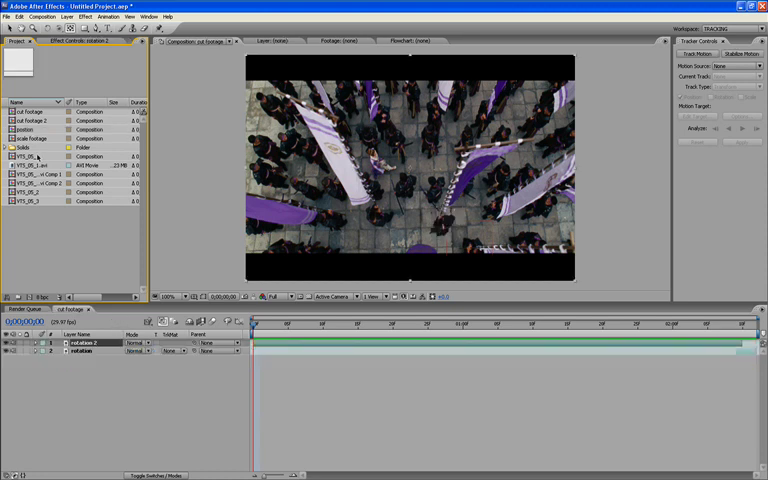
pyautogui.click(30, 124)
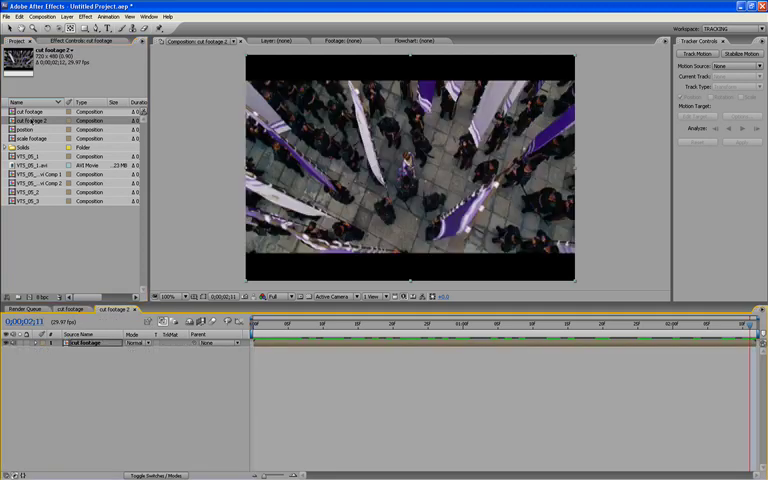
pyautogui.doubleClick(90, 343)
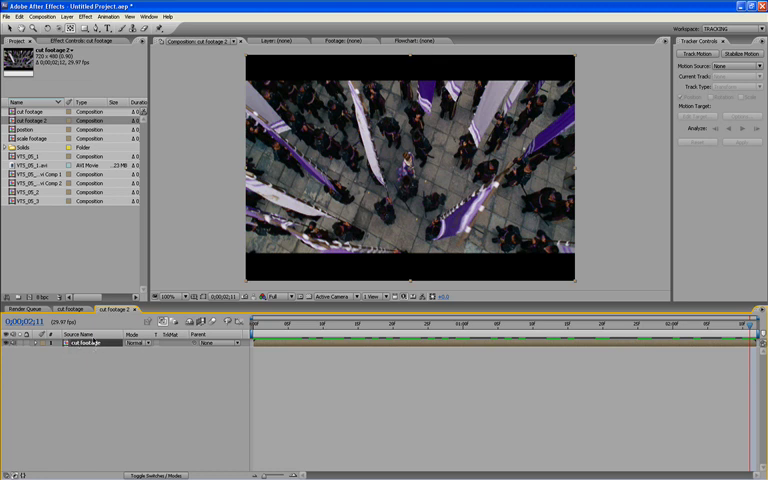
# Start a new tracker on the cut footage layer with position and rotation enabled.
pyautogui.click(692, 52)
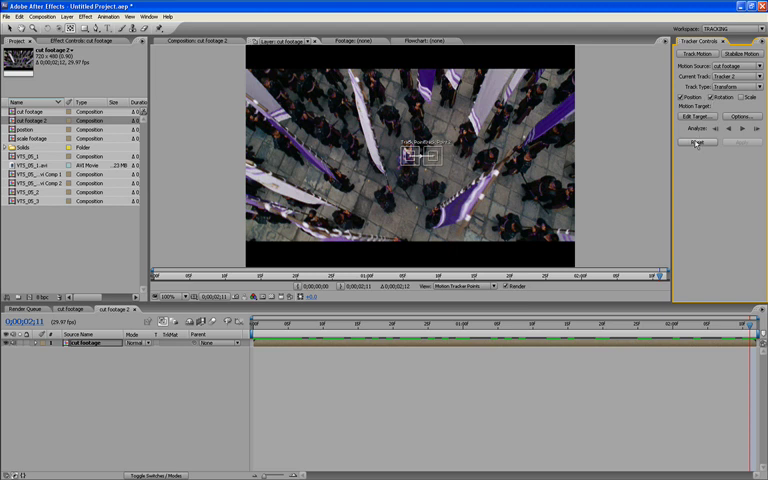
pyautogui.click(697, 142)
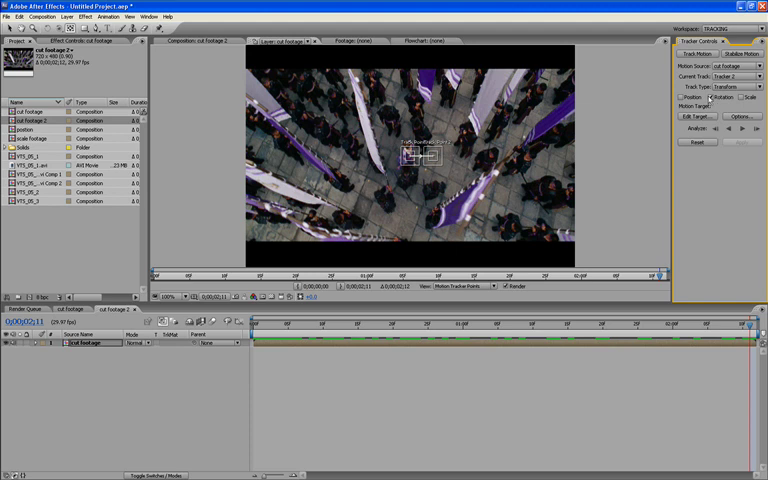
pyautogui.moveTo(648, 160)
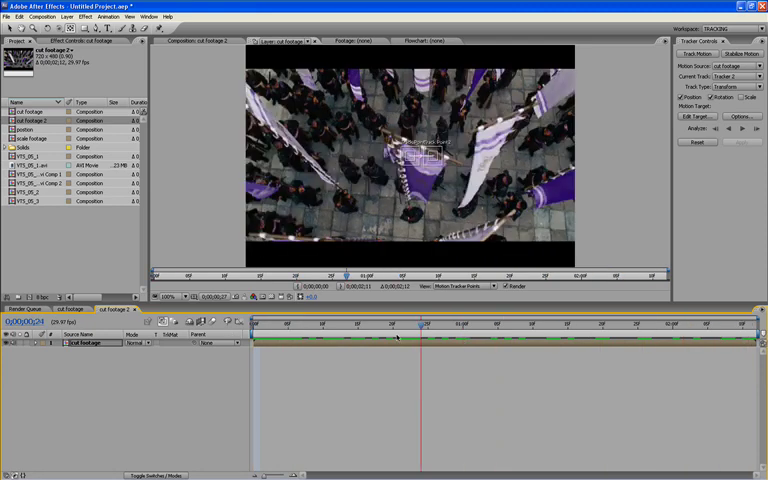
pyautogui.click(457, 323)
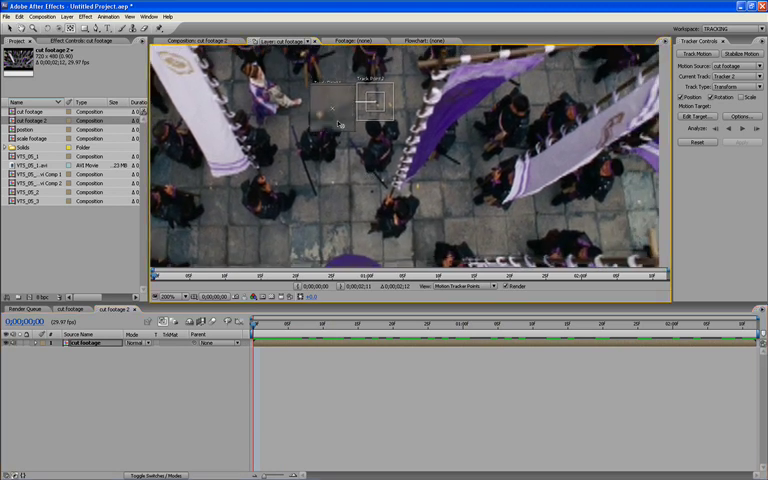
# Drag a track point onto a distinct high-contrast feature in the footage.
pyautogui.moveTo(375, 105); pyautogui.dragTo(400, 210)
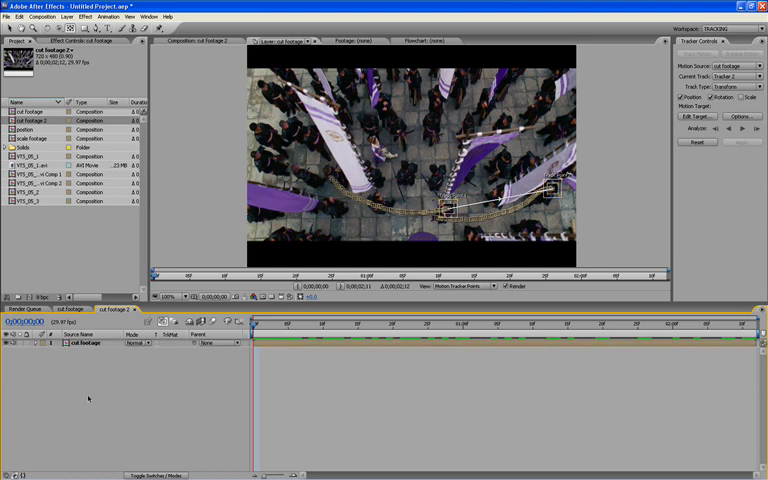
# Add a new null object layer and rename it 'Tracking'.
pyautogui.rightClick(90, 395)
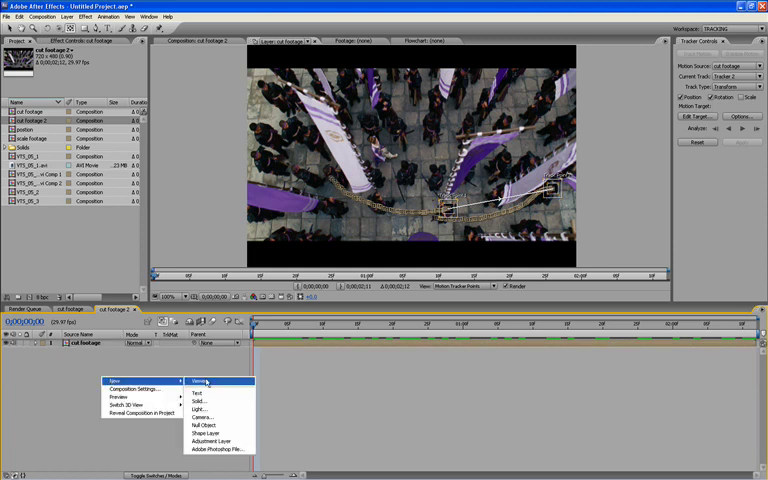
pyautogui.click(203, 425)
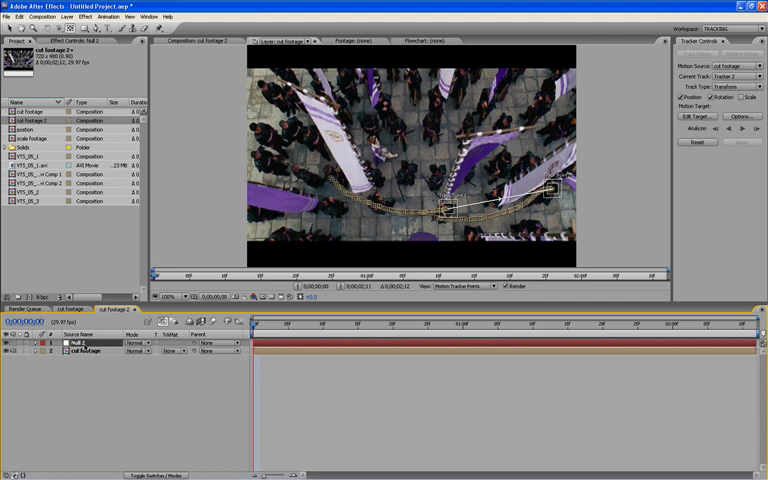
pyautogui.doubleClick(85, 343)
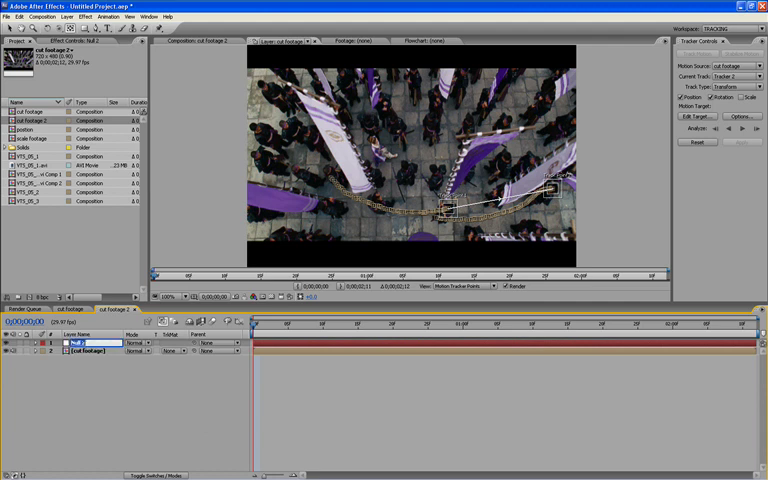
pyautogui.write('Tracking data')
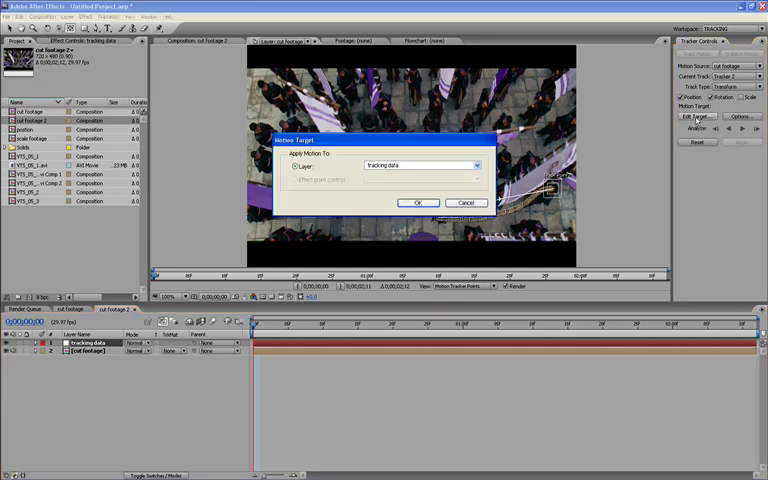
# Target the 'tracking data' null and apply the position-rotation track in X and Y.
pyautogui.click(417, 202)
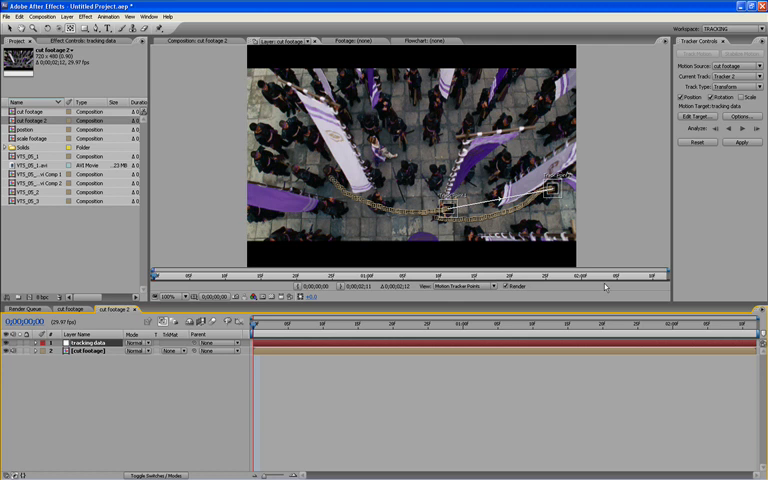
pyautogui.moveTo(742, 142)
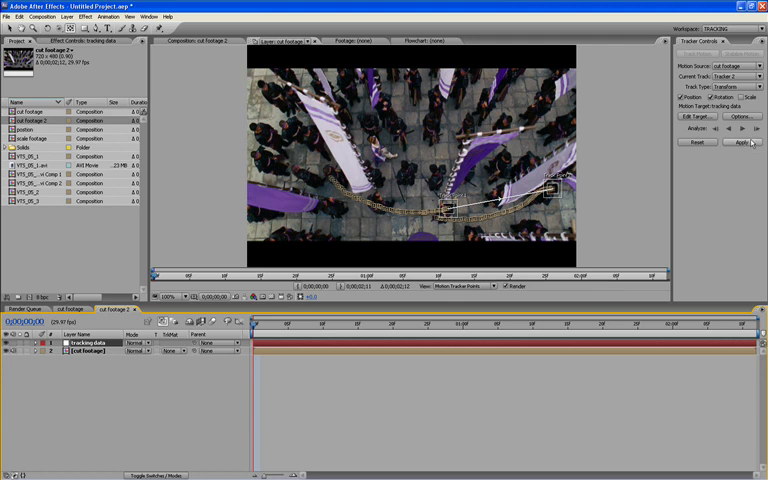
pyautogui.click(740, 143)
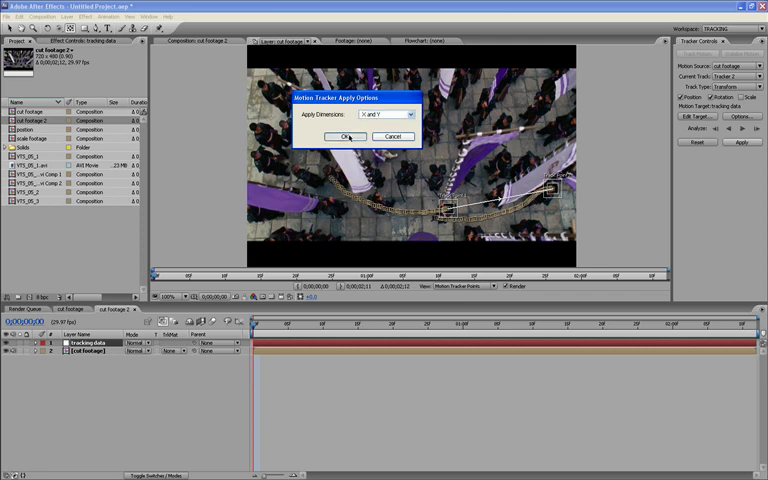
pyautogui.click(348, 137)
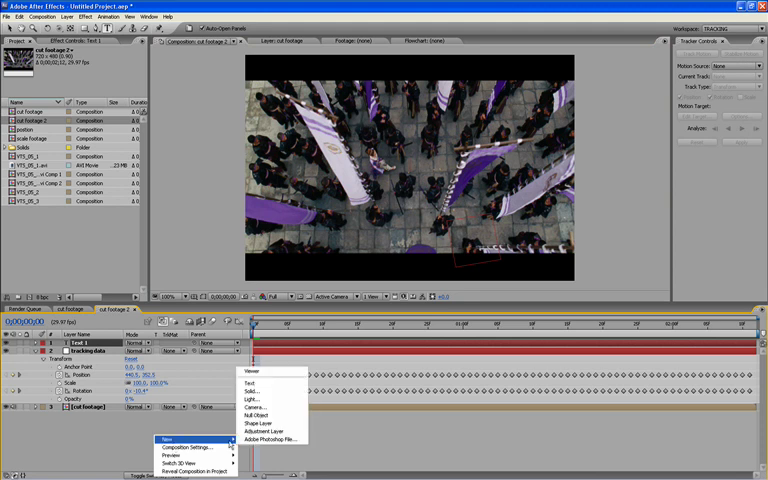
# Create a composition-sized black solid layer with default settings.
pyautogui.click(245, 386)
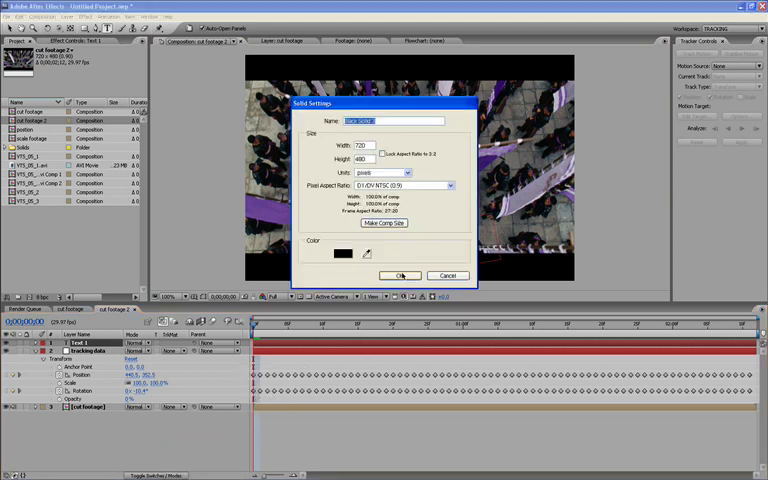
pyautogui.click(399, 276)
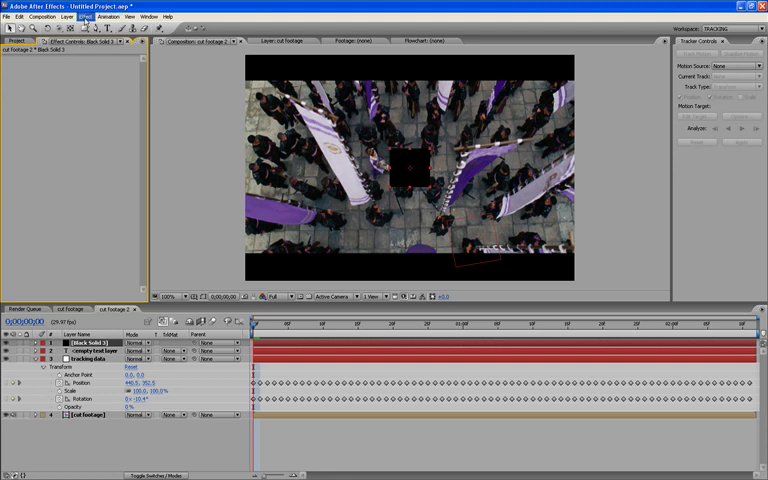
# Apply the Hue/Saturation color correction effect to the black solid.
pyautogui.click(82, 16)
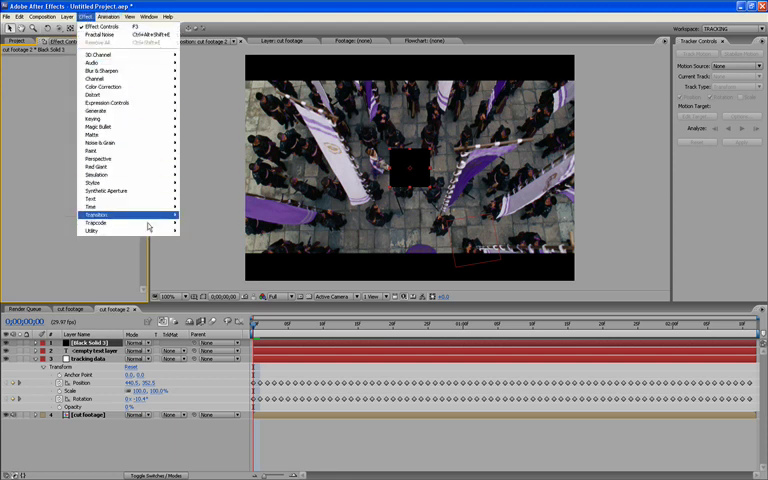
pyautogui.moveTo(100, 135)
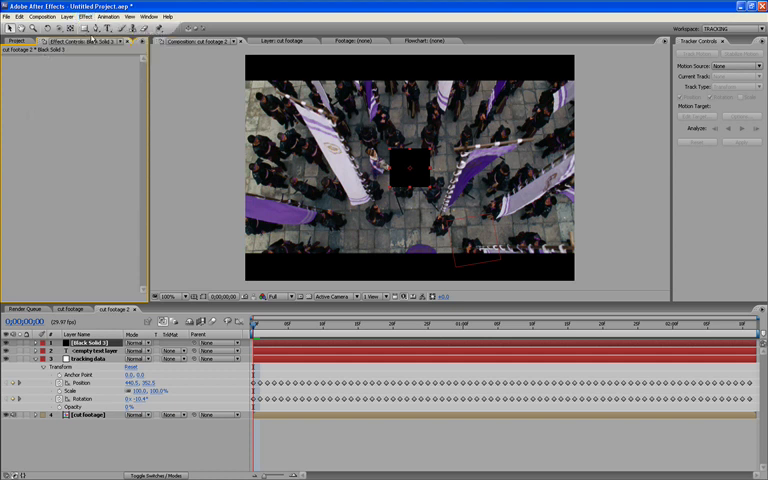
pyautogui.click(86, 16)
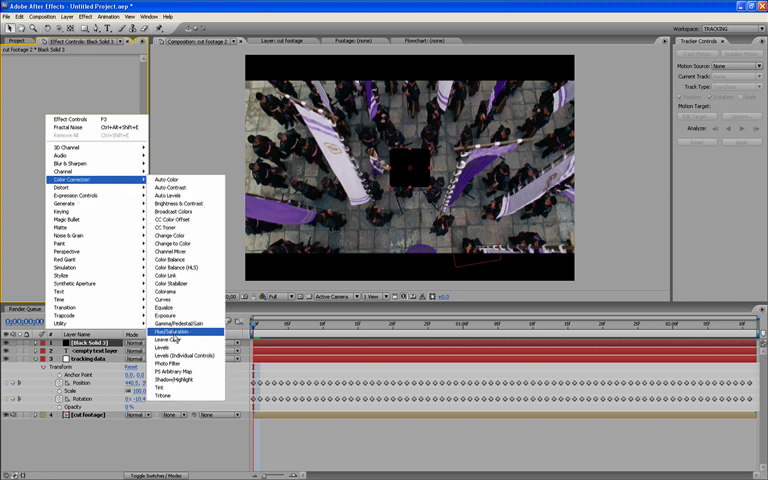
pyautogui.click(171, 329)
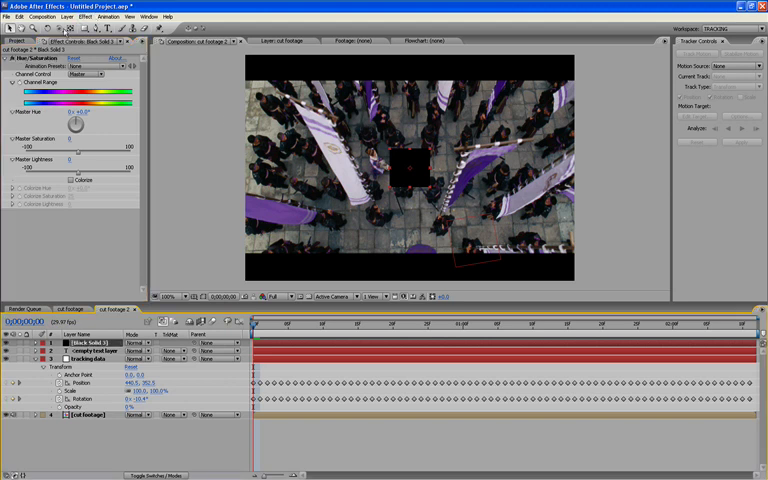
# Recolour the solid to FF0000 red through Solid Settings, making 'Red Solid 1'.
pyautogui.click(74, 17)
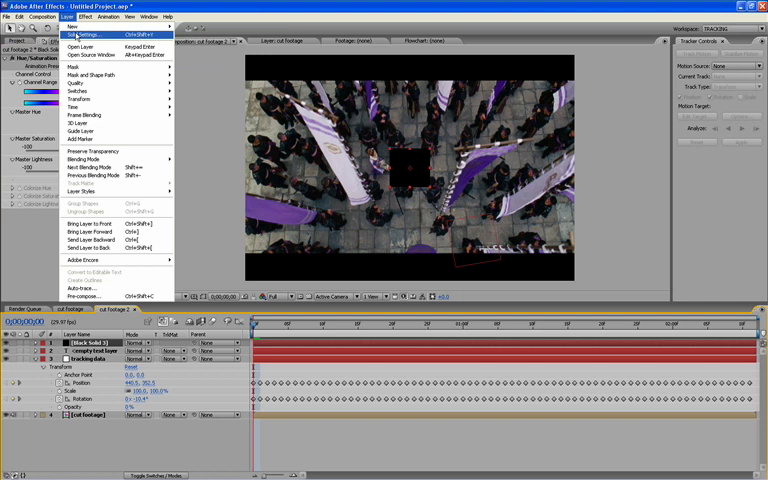
pyautogui.click(81, 36)
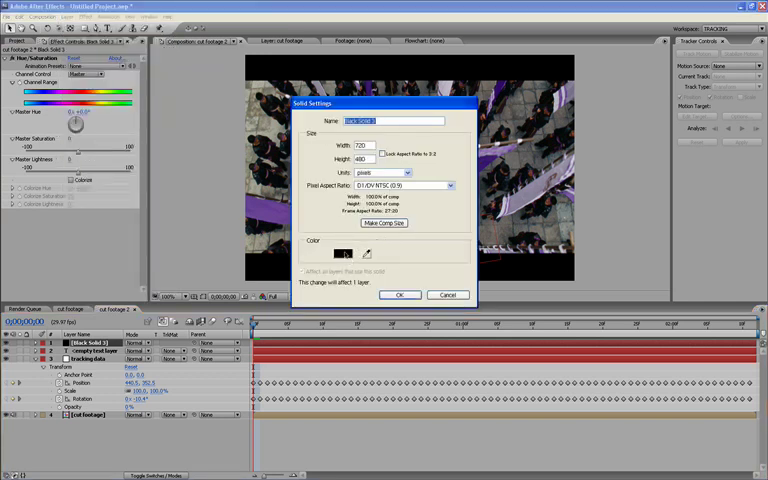
pyautogui.click(344, 253)
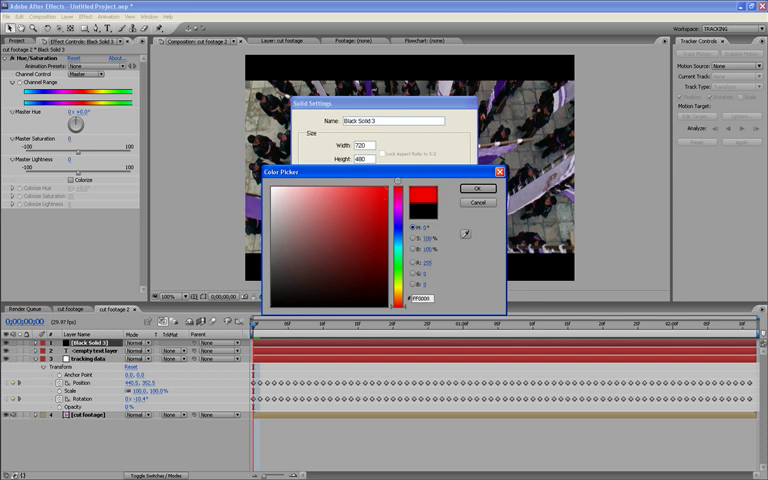
pyautogui.click(478, 188)
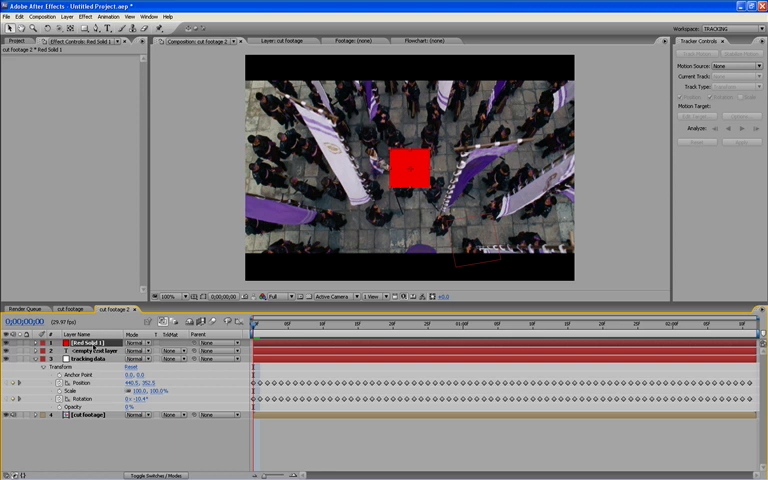
# Add an expression to Red Solid 1's Position linking it to the tracking null.
pyautogui.click(8, 354)
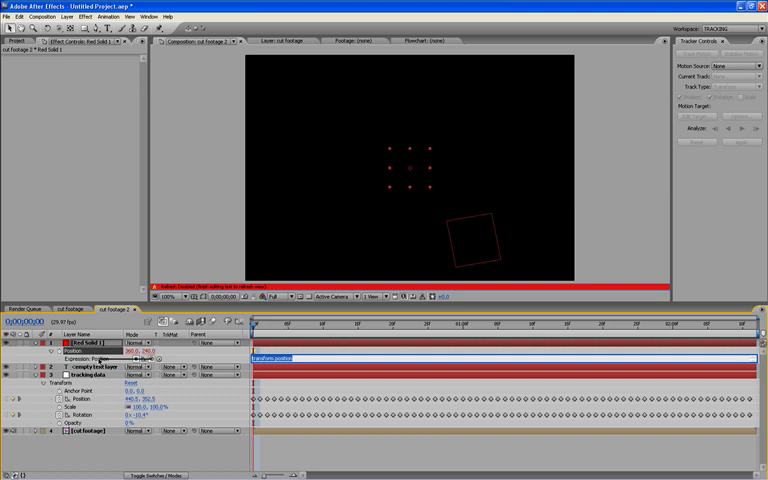
pyautogui.click(55, 410)
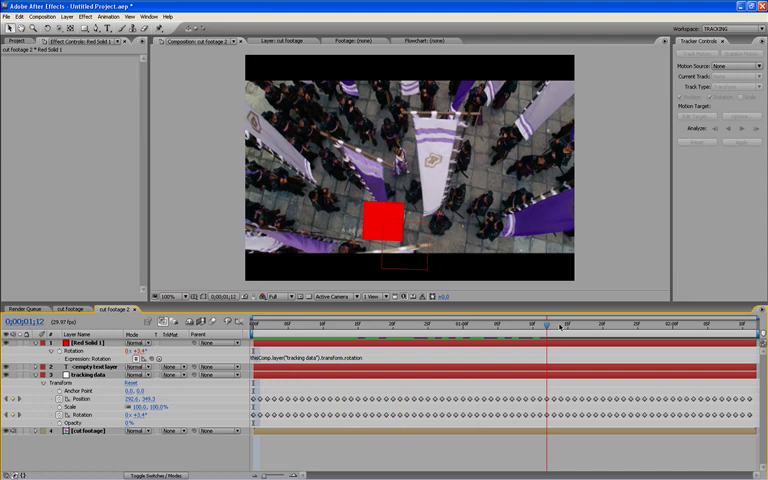
# Scrub to later frames to confirm the red square follows the tracked feature.
pyautogui.click(420, 324)
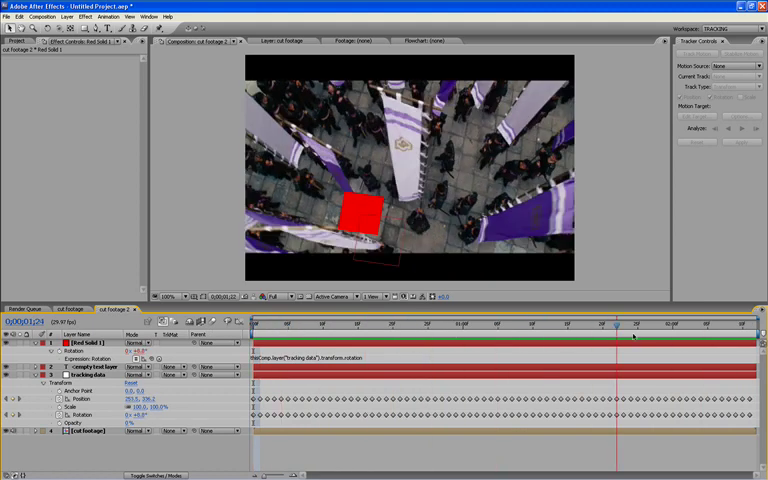
pyautogui.click(410, 324)
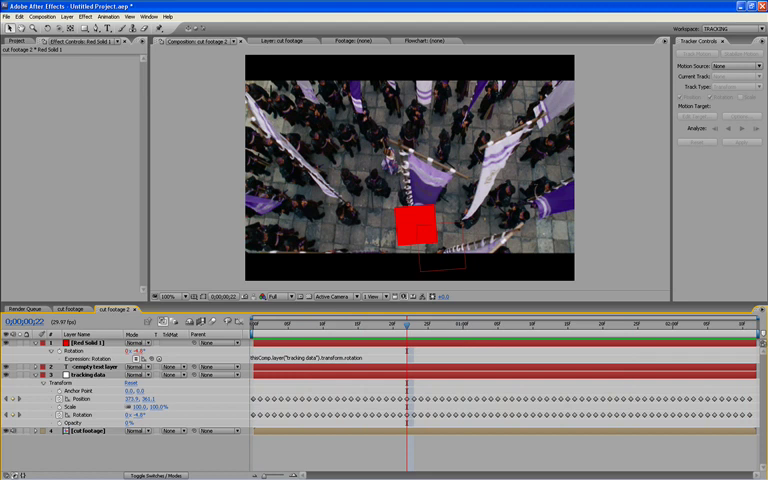